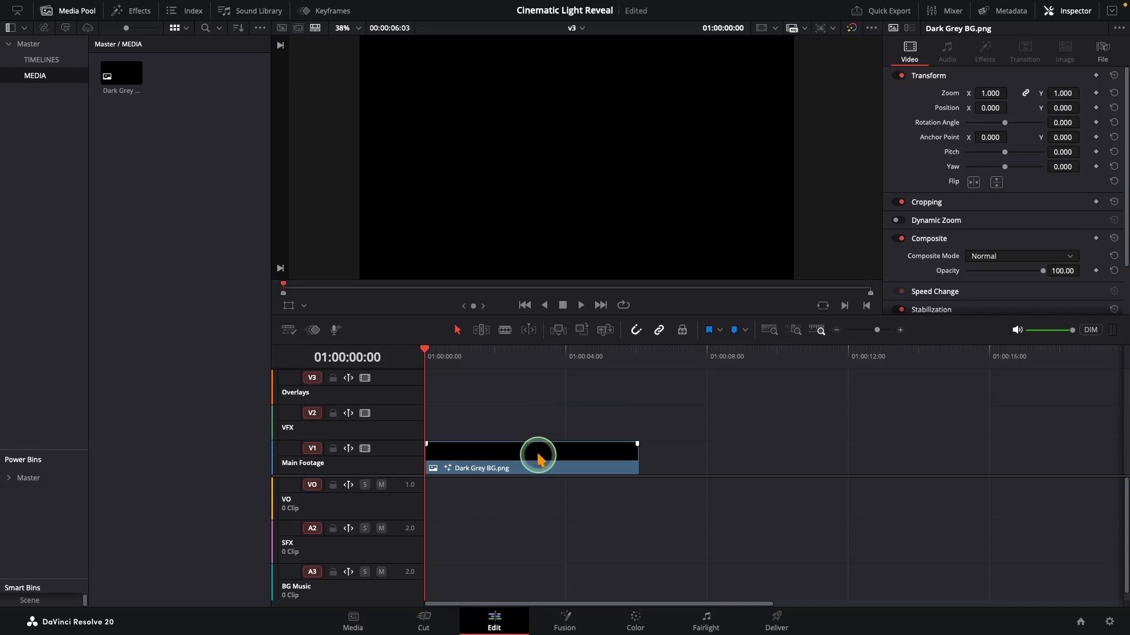
Open the Dark Grey BG.png clip's context menu to send it to the Fusion page
right_click(536, 456)
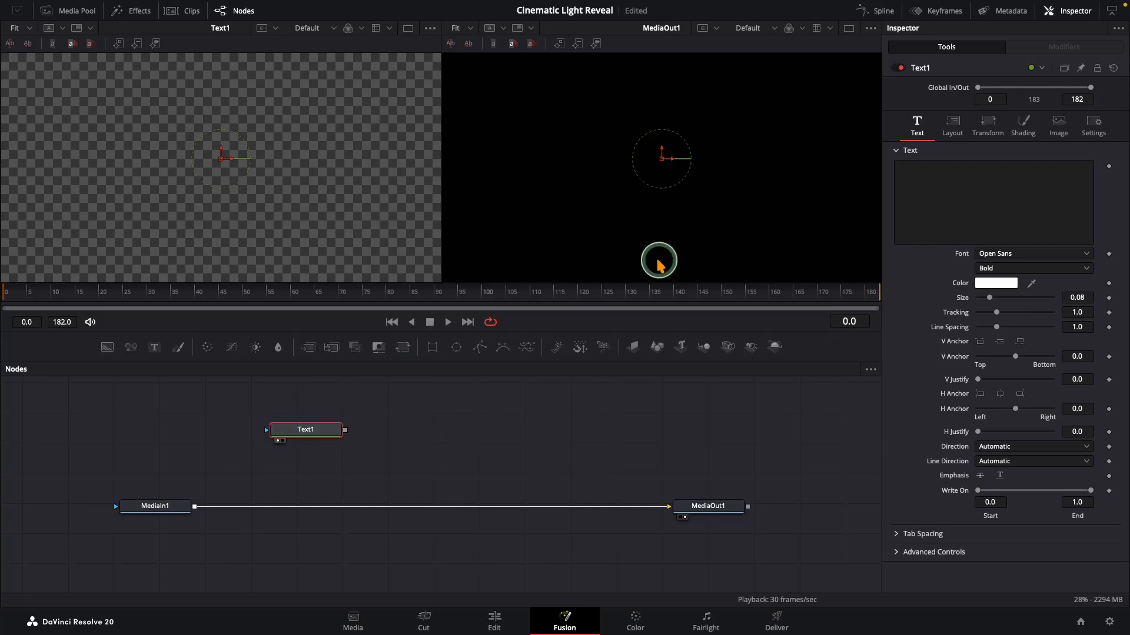
Add CINEMATIC text and connect it into the Merge foreground input
type("CINE")
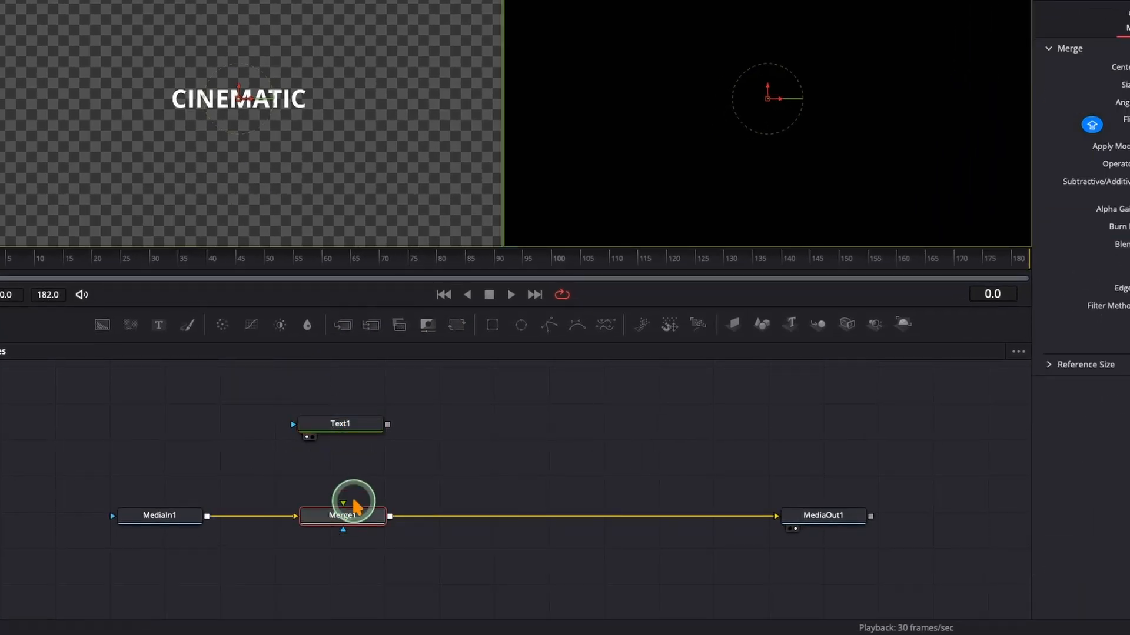
left_click_drag(387, 424, 344, 497)
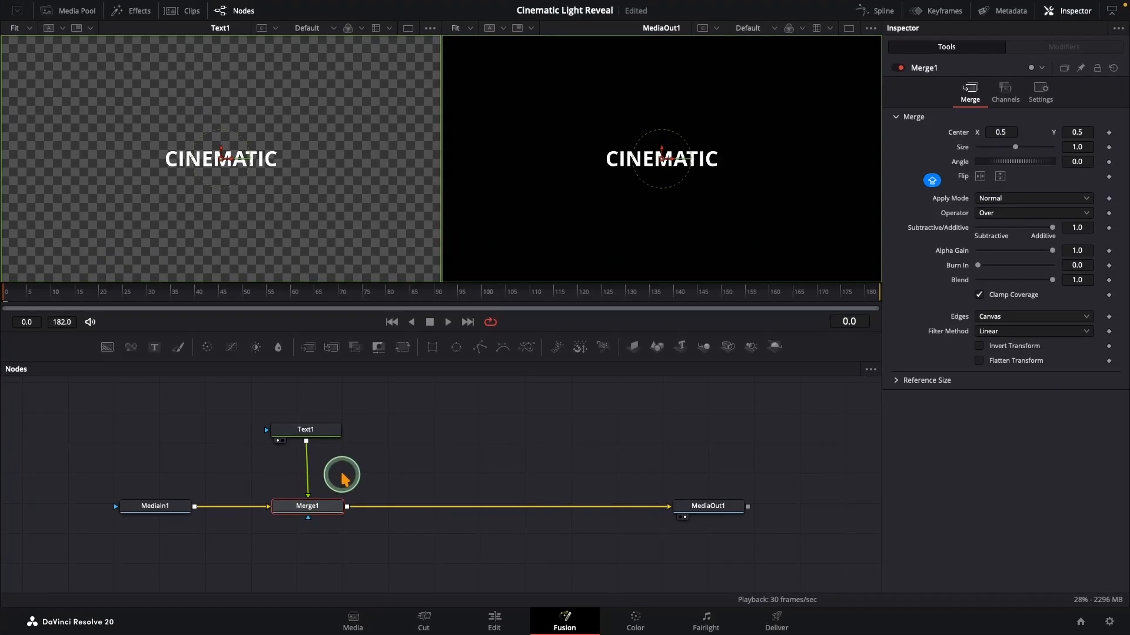
Set the CINEMATIC title to Bebas Neue and enlarge its size
left_click(304, 429)
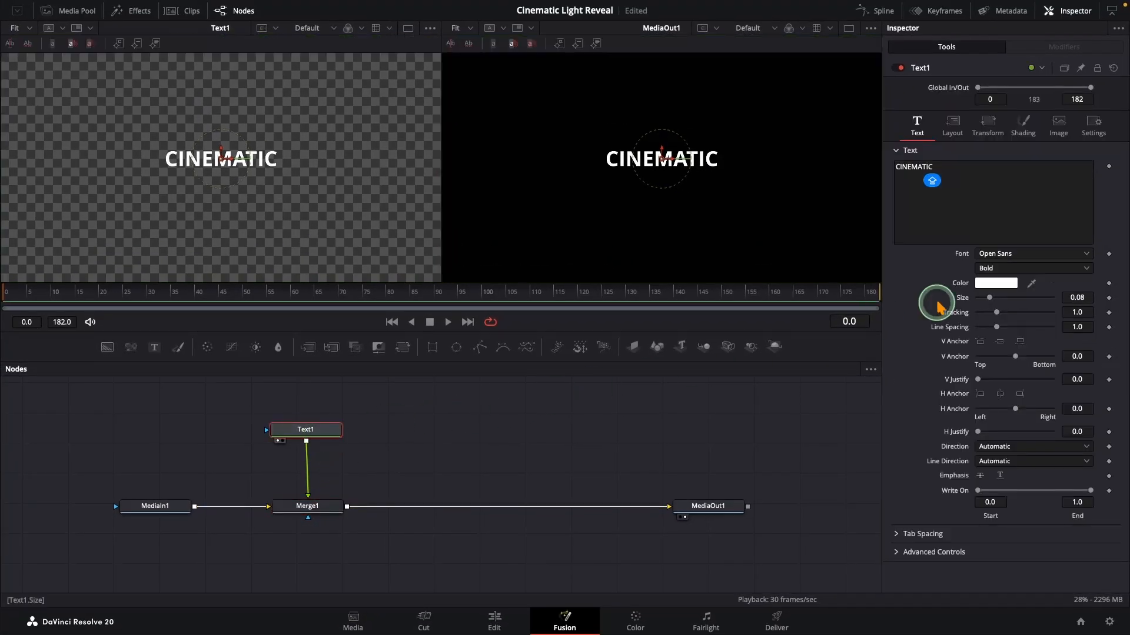
left_click(1032, 253)
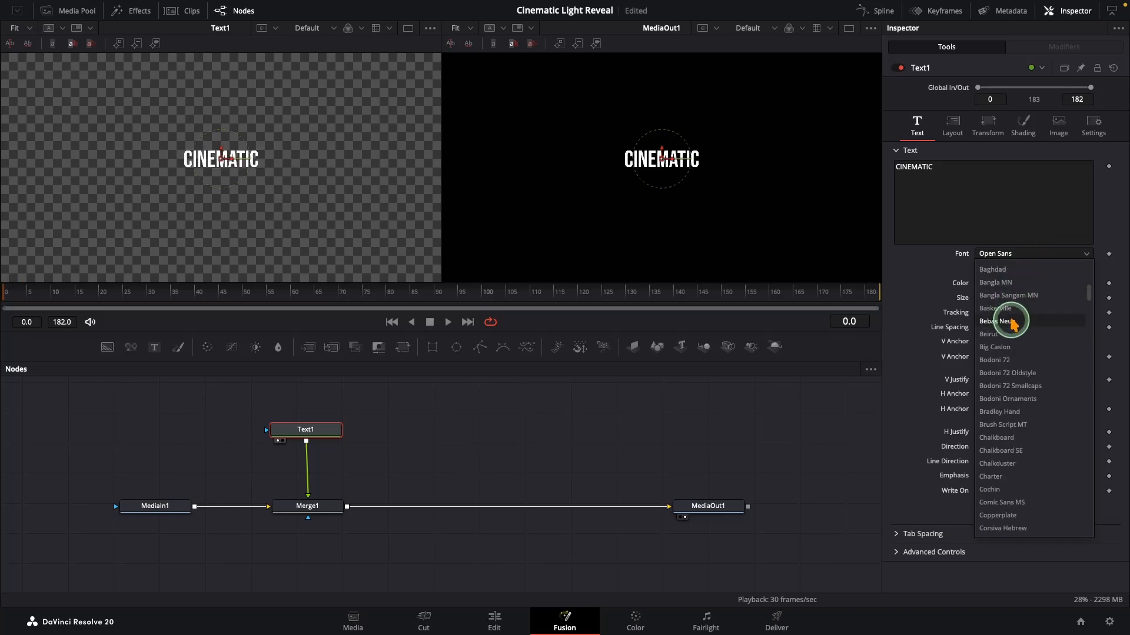
left_click(998, 321)
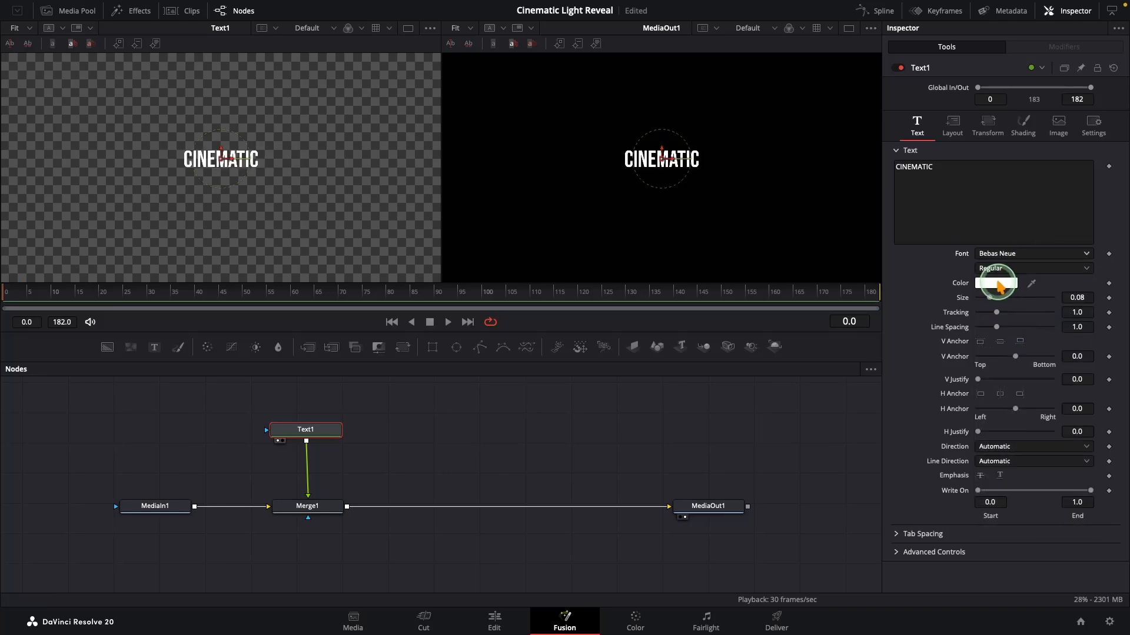
left_click_drag(998, 303, 1001, 298)
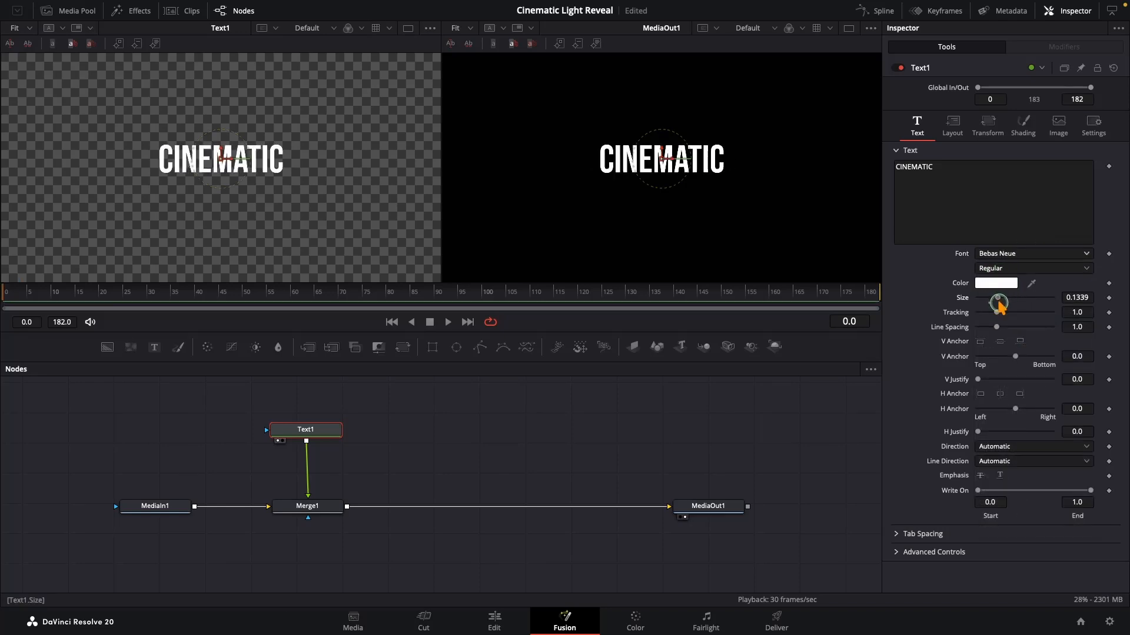
left_click_drag(999, 303, 1012, 316)
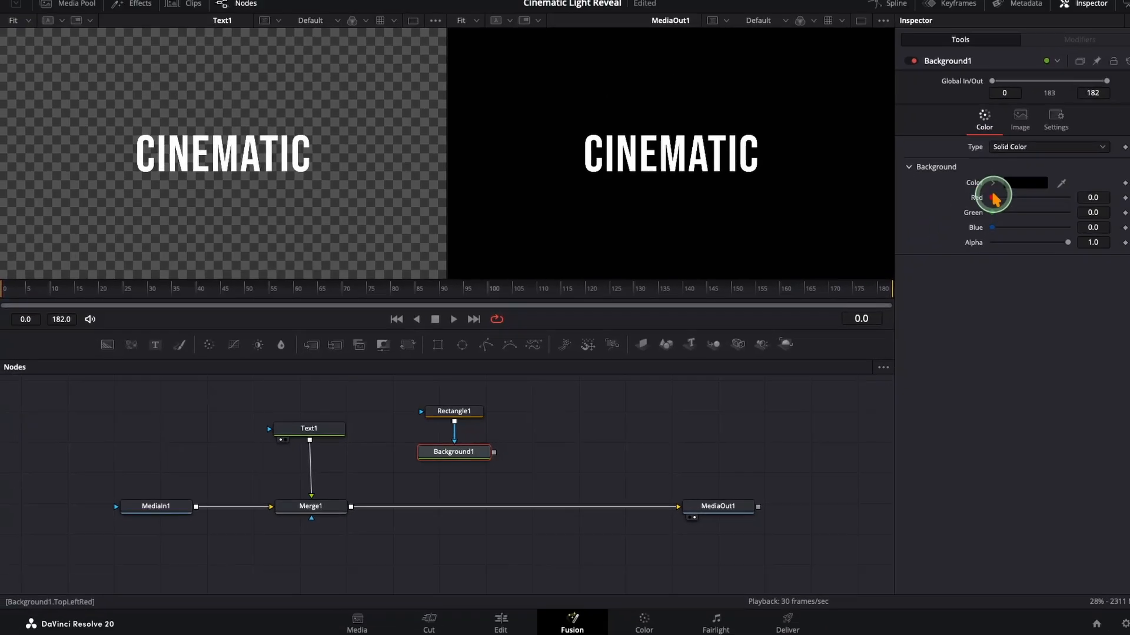
Make the Background node white and select it
left_click(1018, 183)
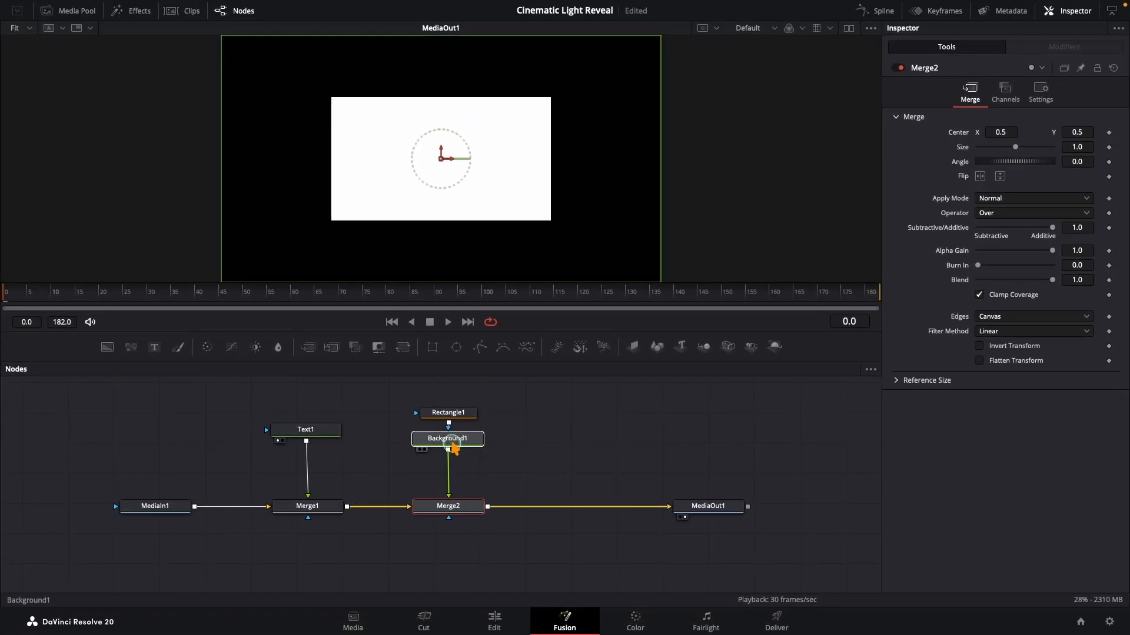
left_click(447, 442)
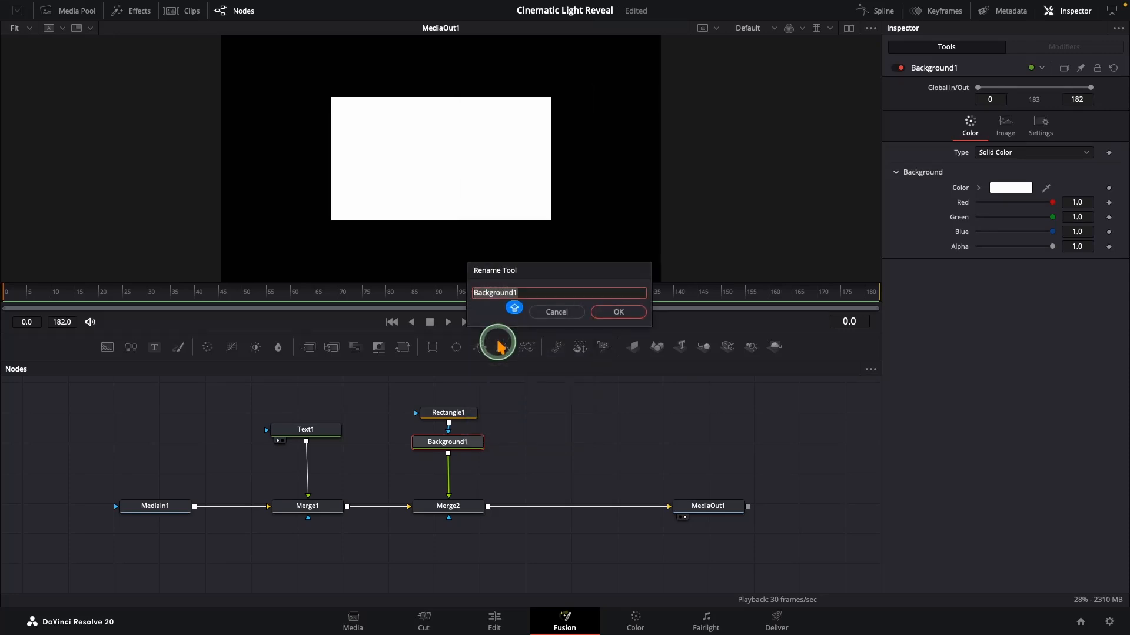
Rename the white Background node to Beam_BG
type("Beam_")
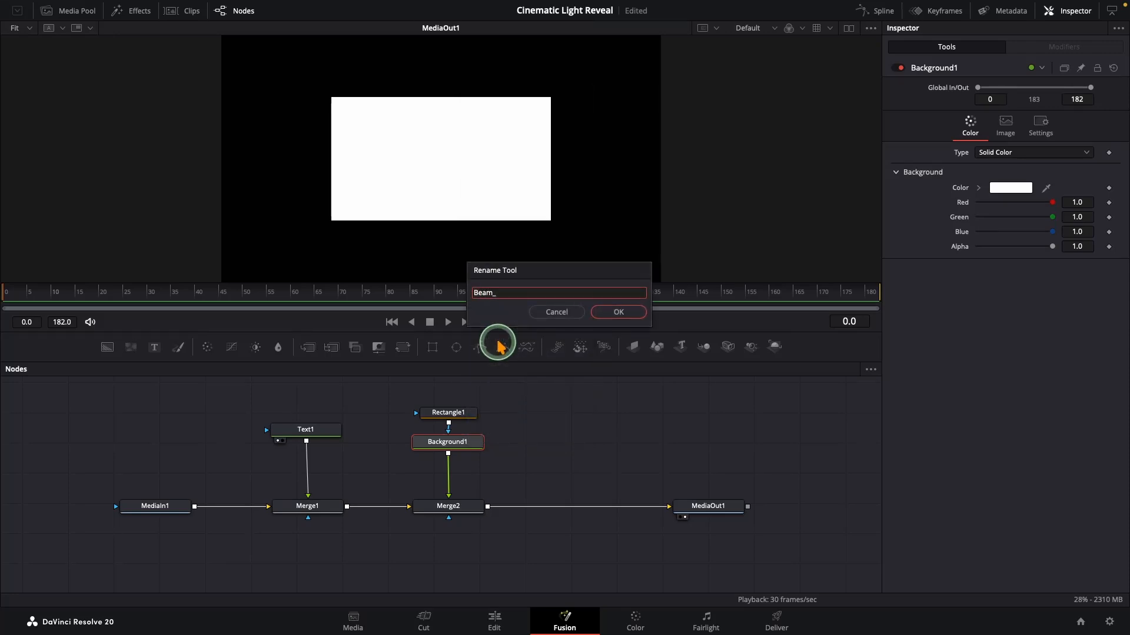
left_click(616, 312)
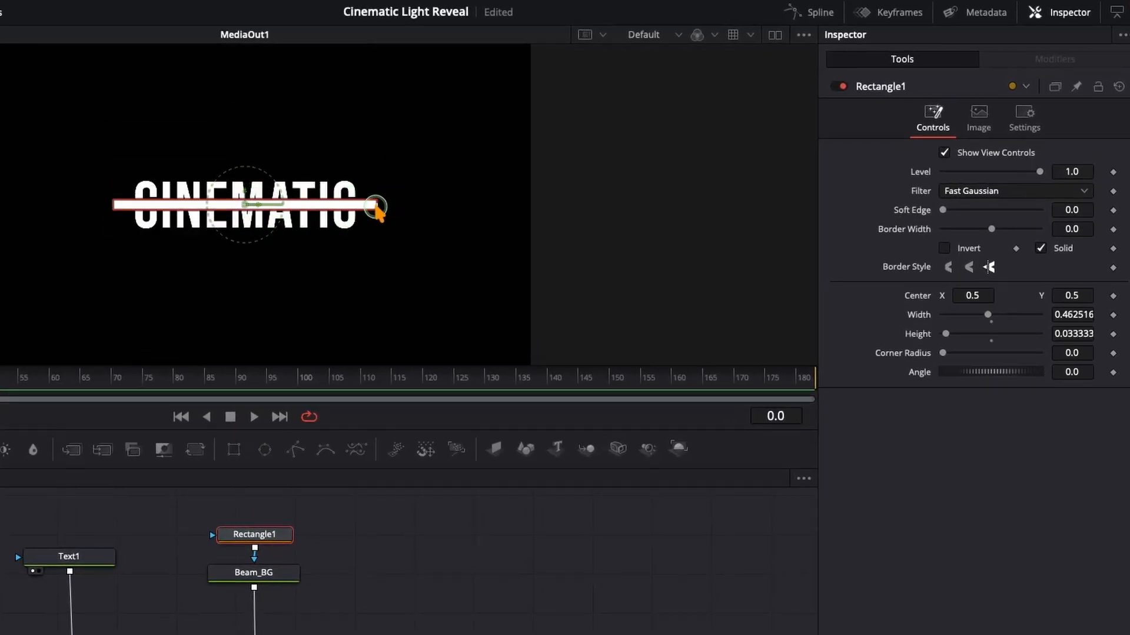
Narrow the beam rectangle, tilt it to about -1.7, and soften its edge to about 0.05
left_click_drag(375, 209, 360, 209)
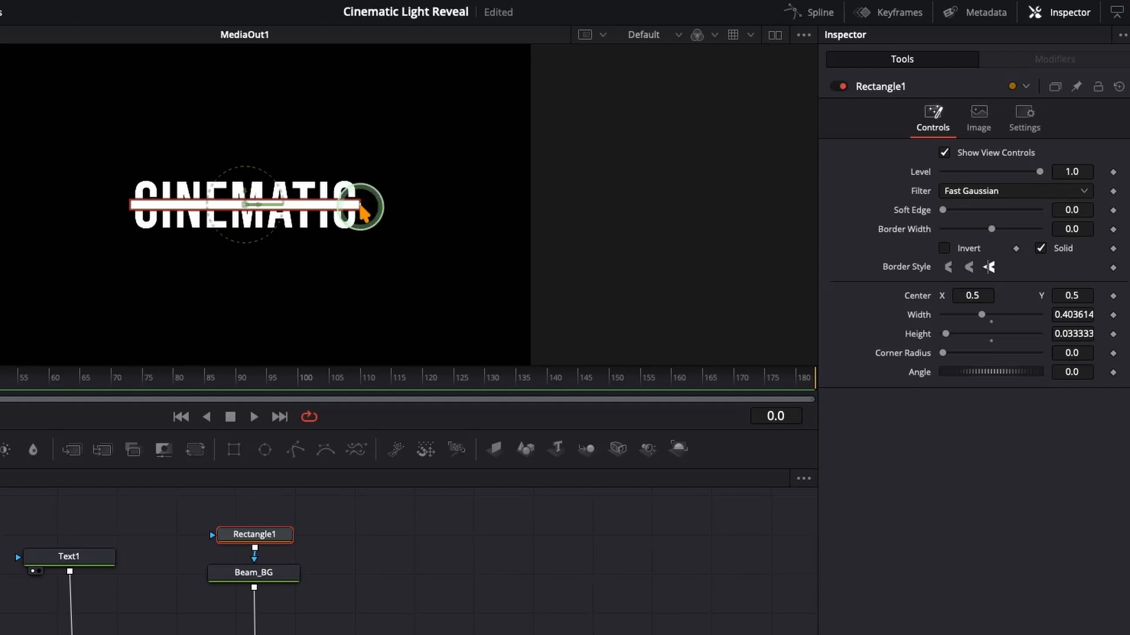
left_click(1072, 372)
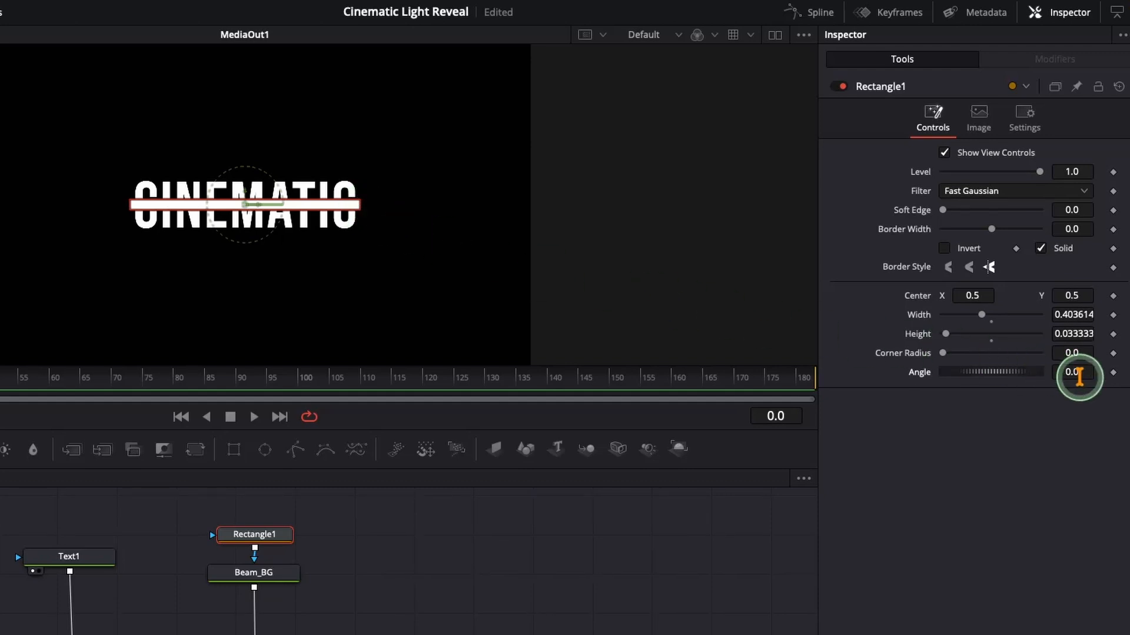
left_click_drag(1073, 373, 1066, 375)
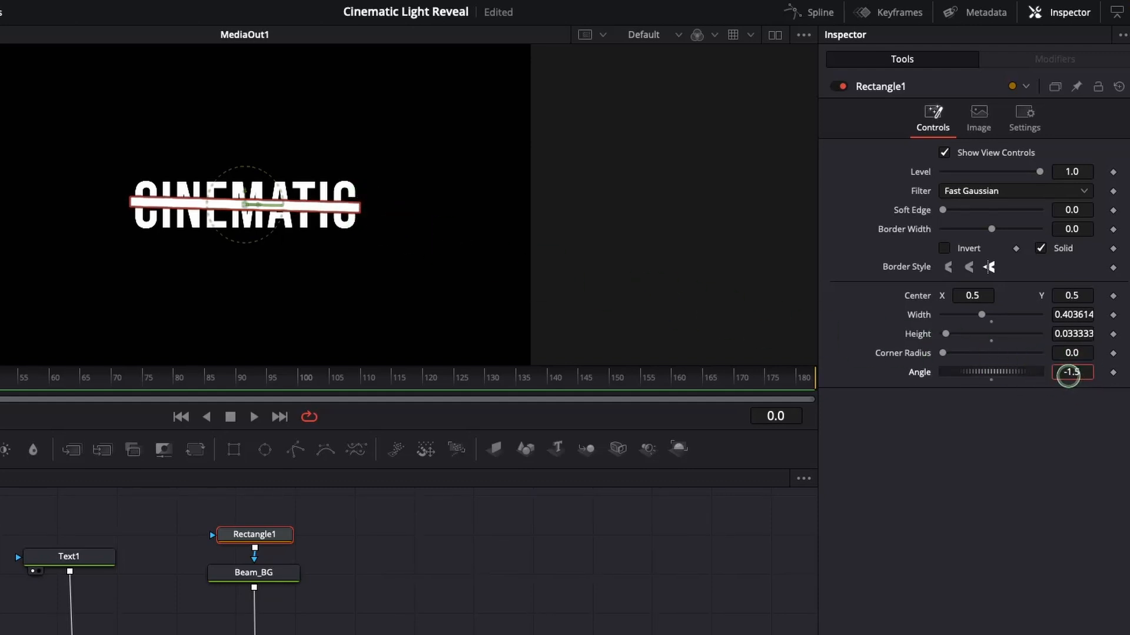
left_click_drag(1071, 374, 1072, 400)
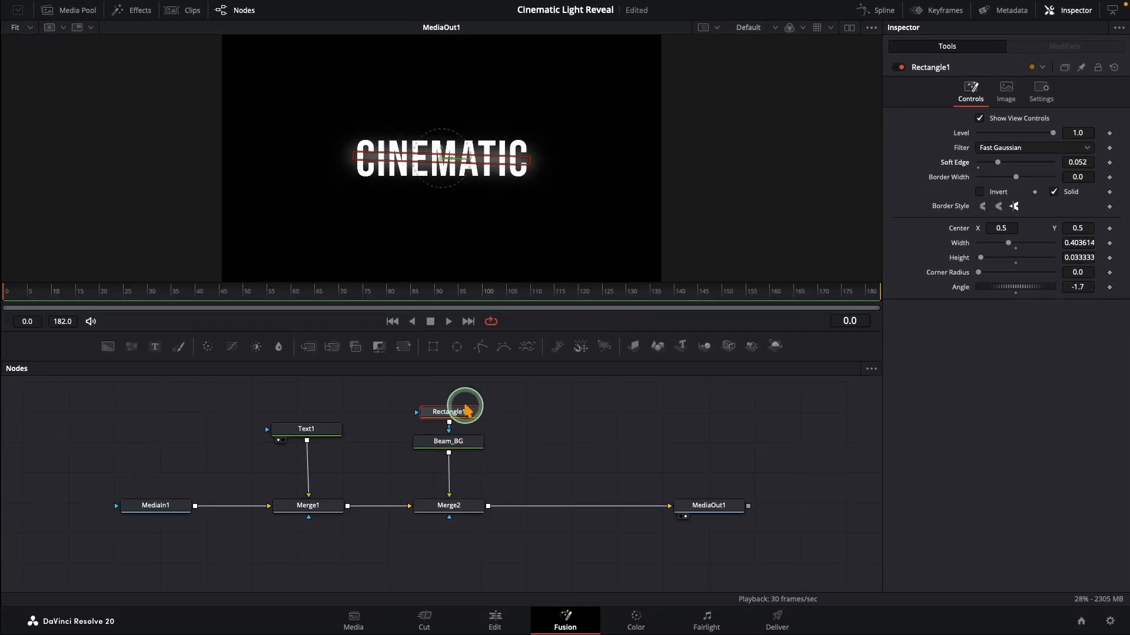
left_click(194, 292)
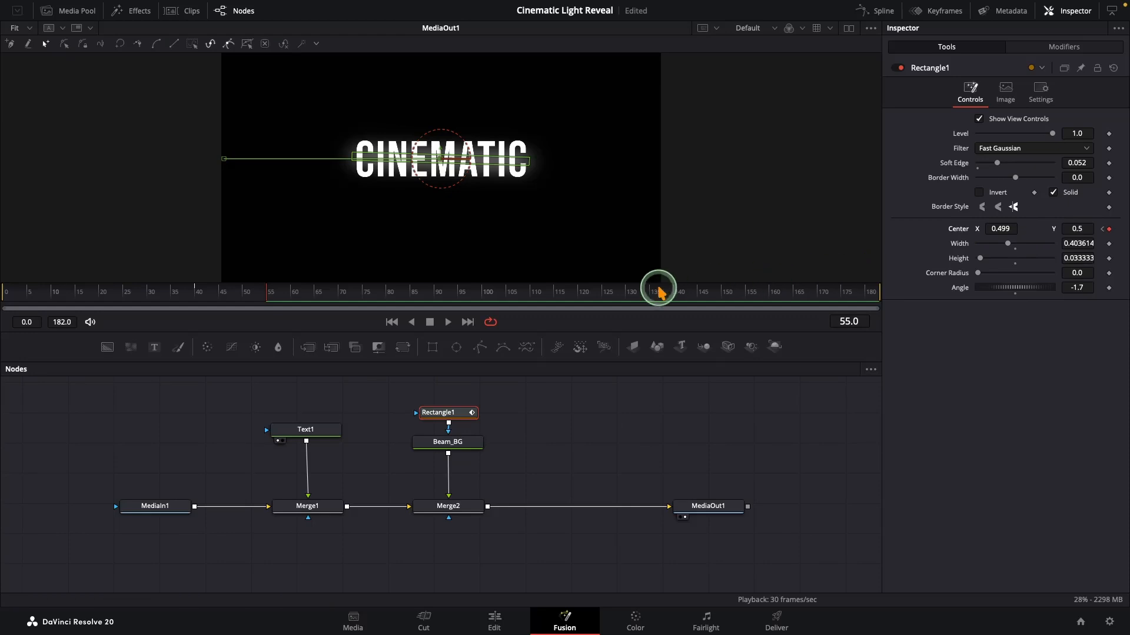
Scrub to a later frame to set the beam's next Center keyframe
left_click_drag(657, 302, 676, 303)
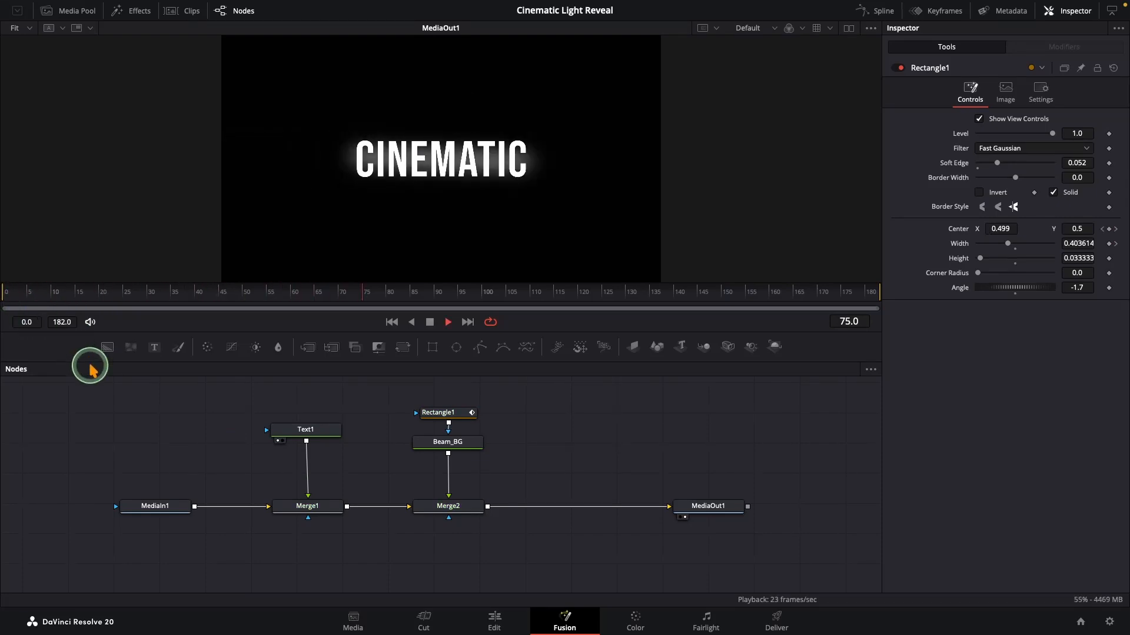
Remove Merge1, reposition Text1 below Merge2 as its mask, and jump to mid-sweep
left_click(616, 292)
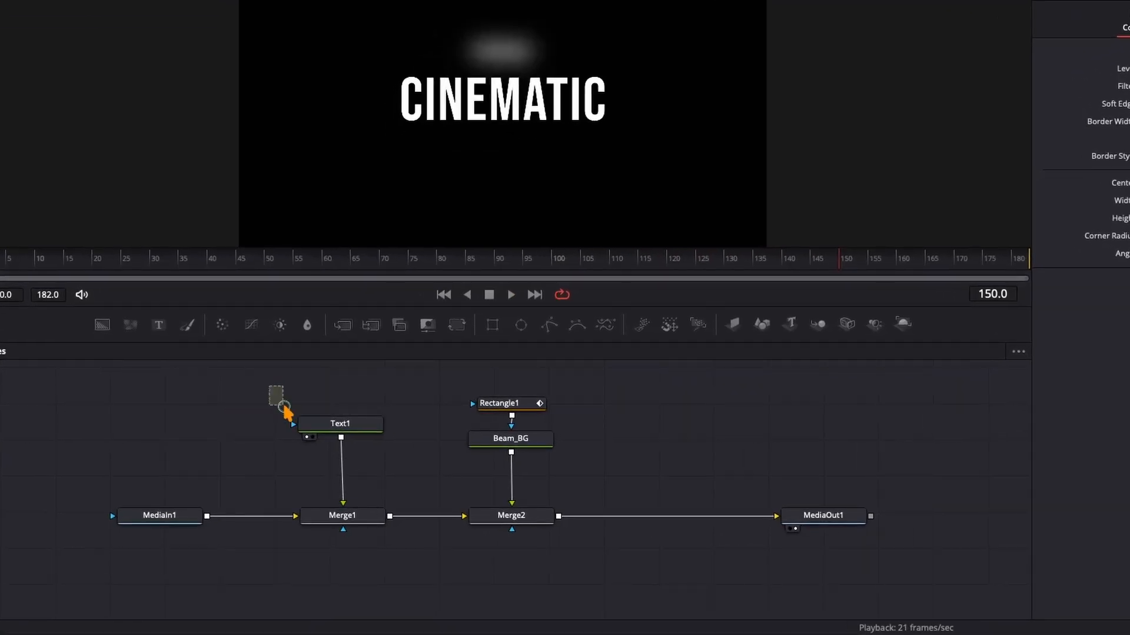
left_click(343, 516)
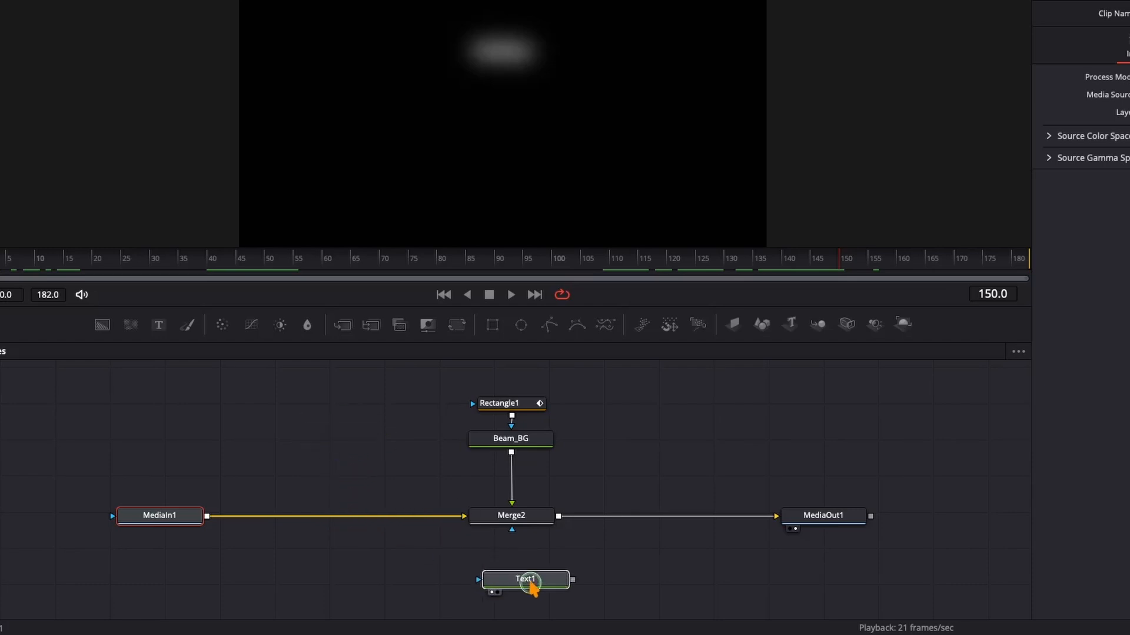
left_click(512, 585)
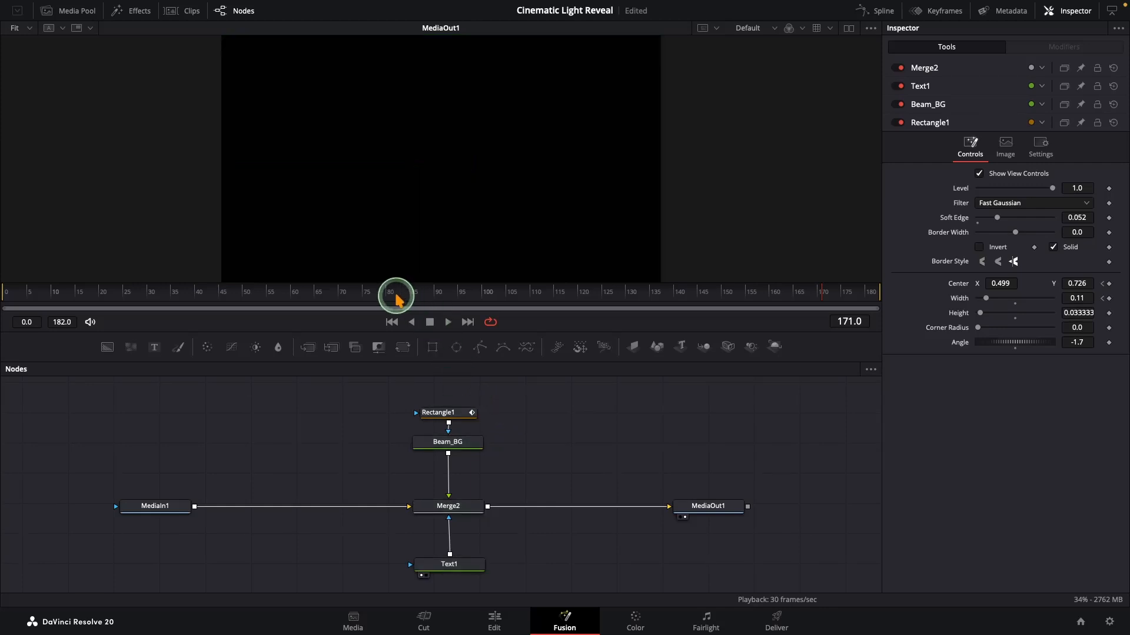
left_click(447, 506)
type("softg")
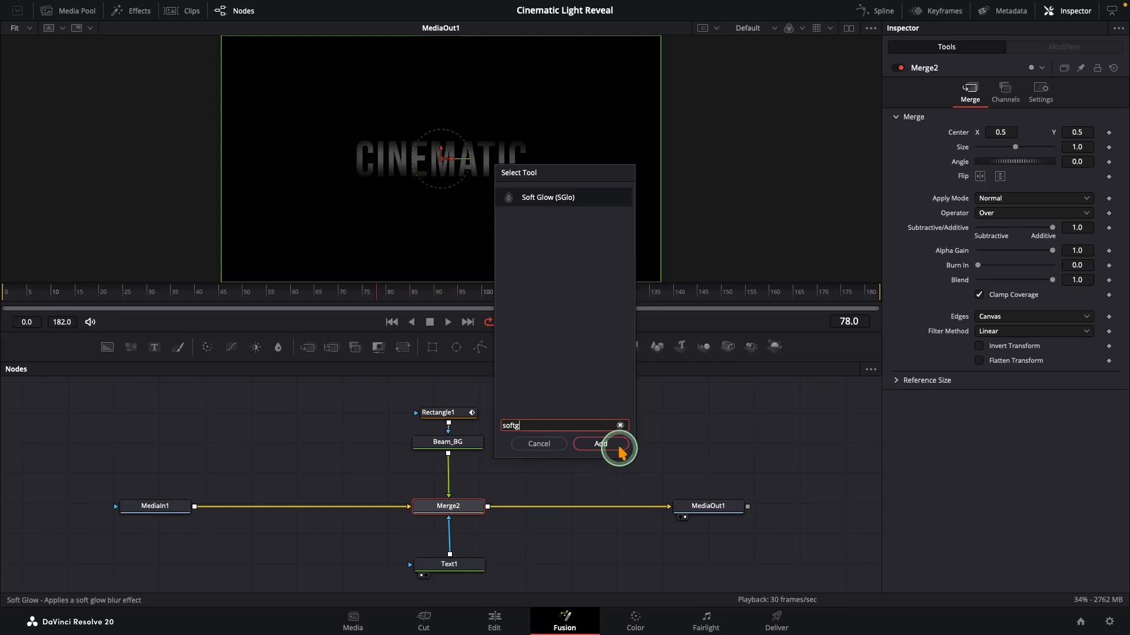
Add Soft Glow after Merge2 and lower its Gain to about 0.39
left_click(601, 444)
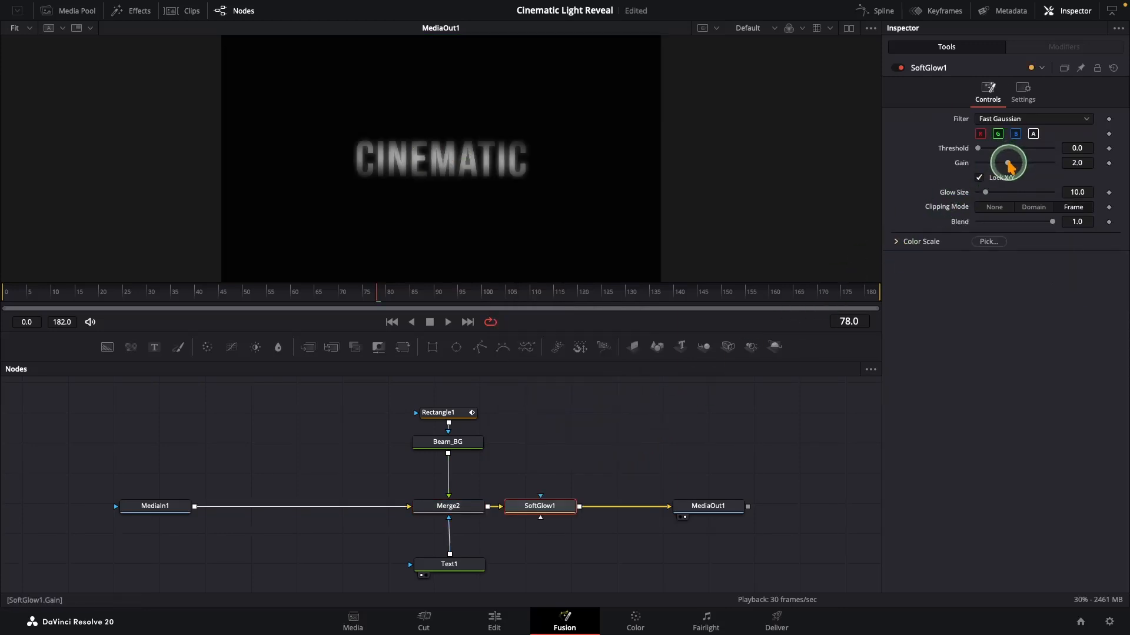
left_click_drag(1008, 162, 985, 187)
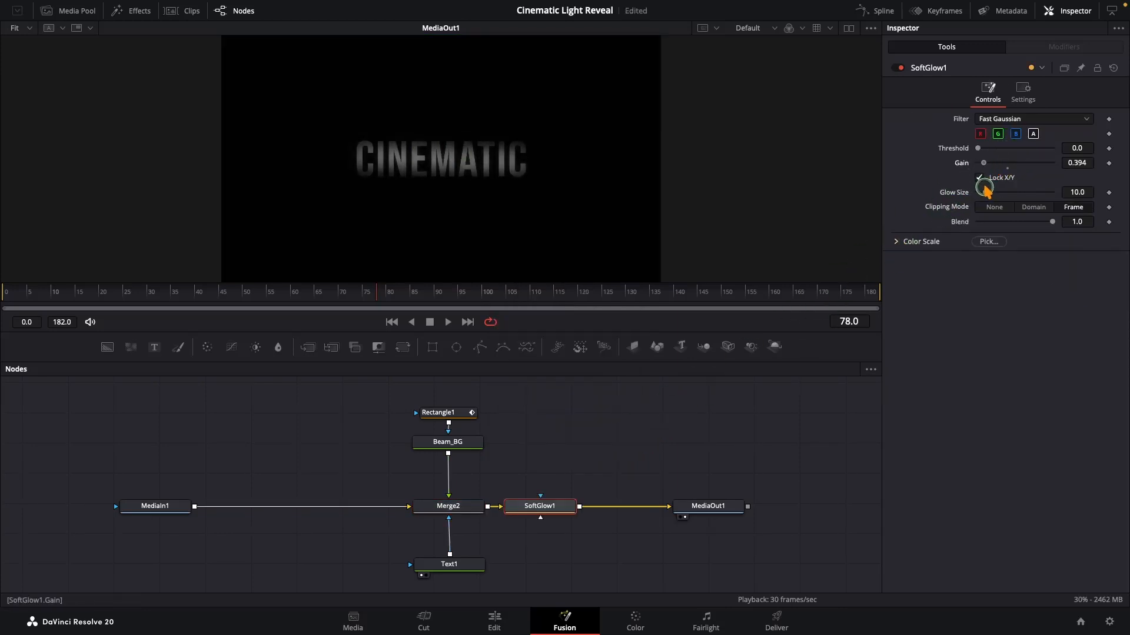